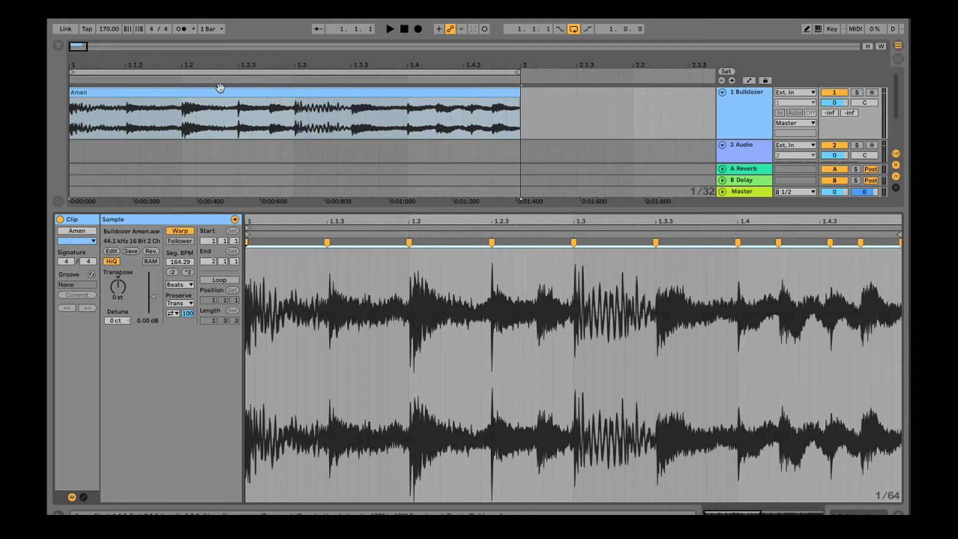
pyautogui.moveTo(306, 265)
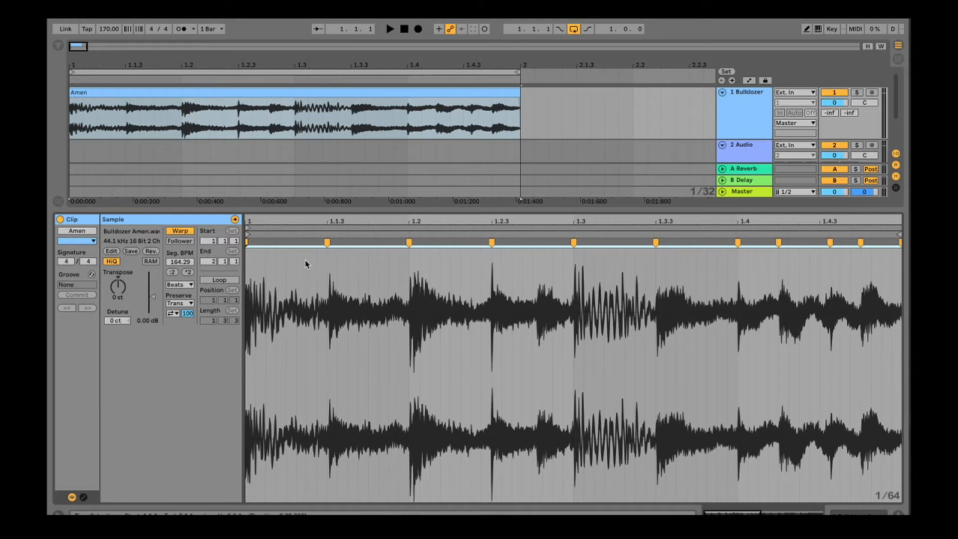
pyautogui.moveTo(310, 261)
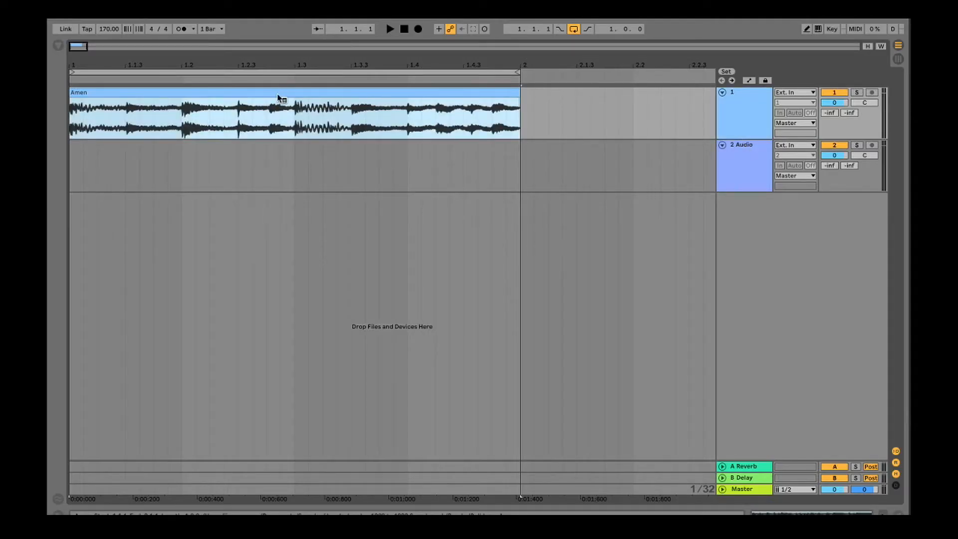
# Slice the Amen clip to a new MIDI track at 1/8 Note using the Built-in preset.
pyautogui.rightClick(279, 99)
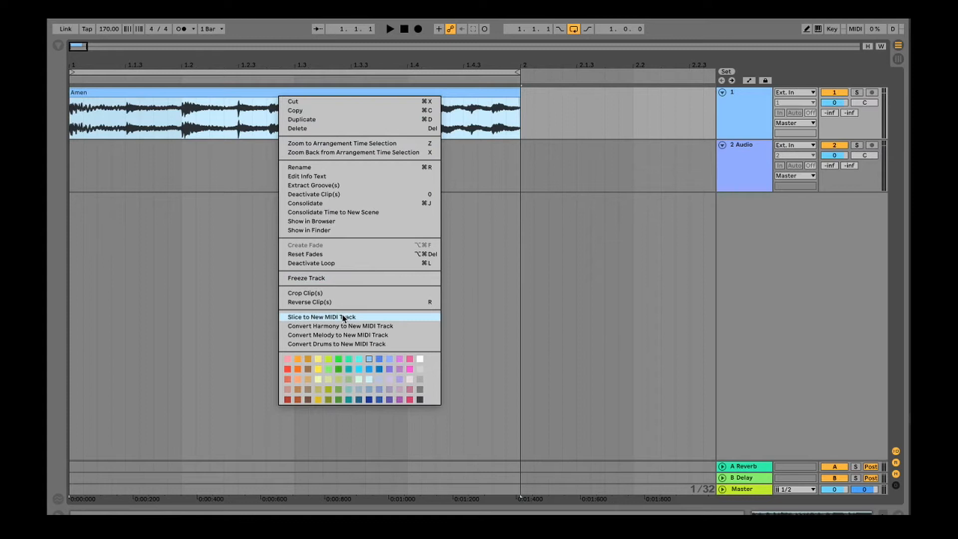
pyautogui.click(321, 317)
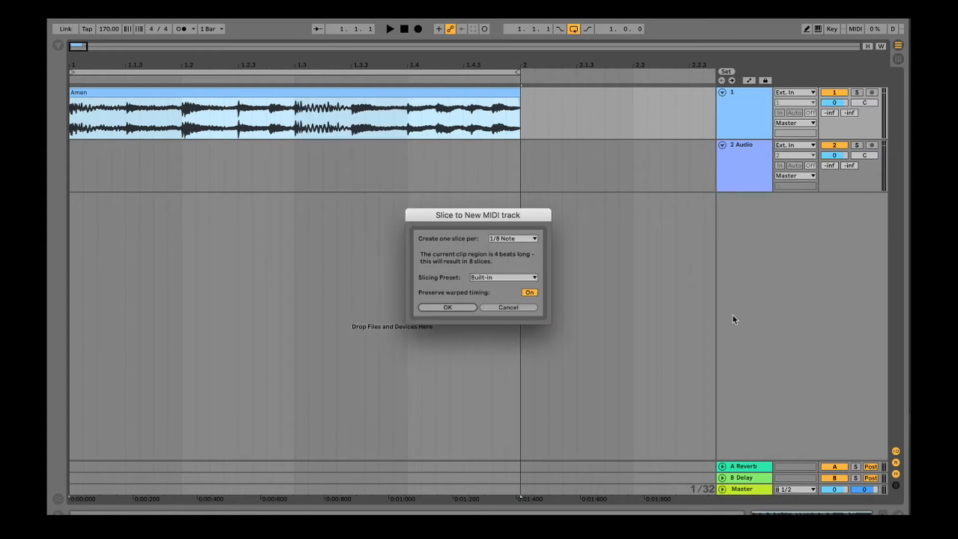
pyautogui.moveTo(514, 243)
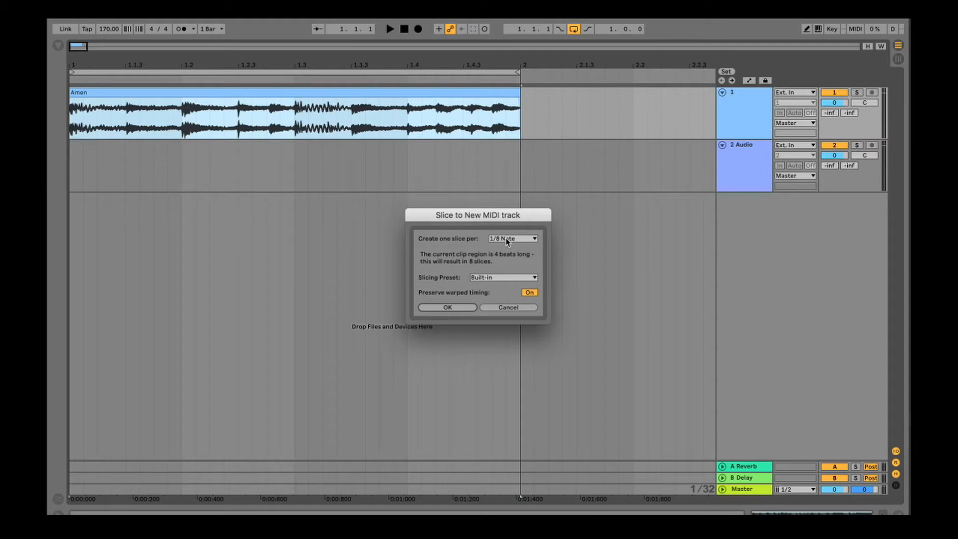
pyautogui.moveTo(149, 101)
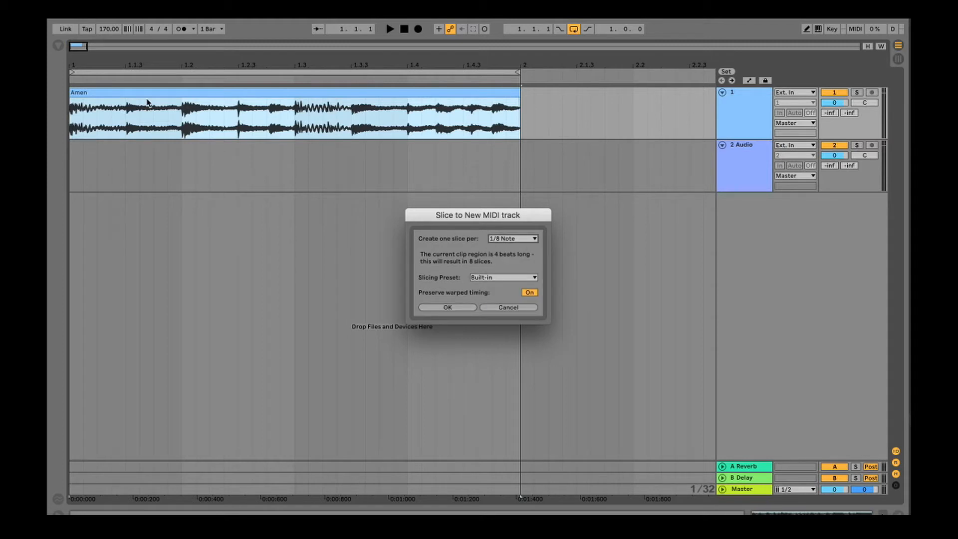
pyautogui.click(503, 277)
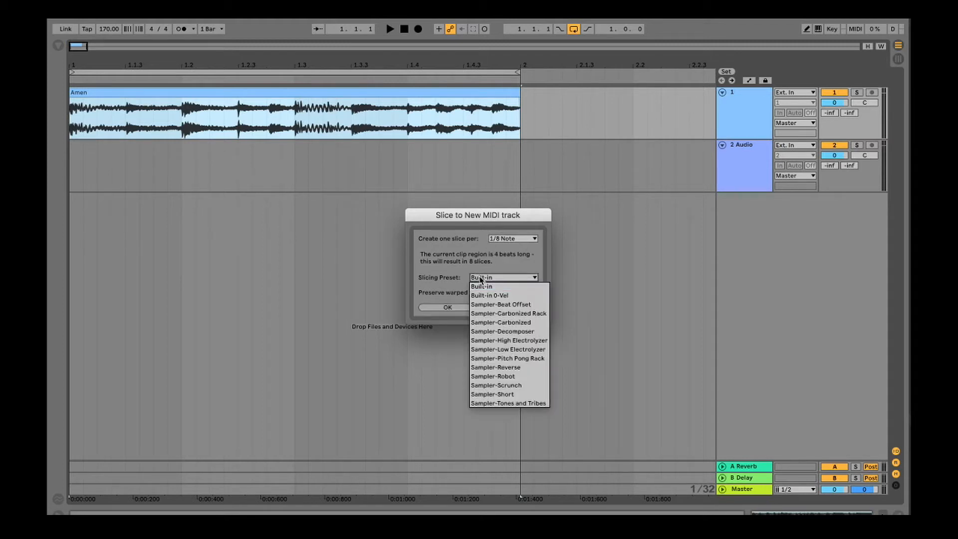
pyautogui.click(482, 287)
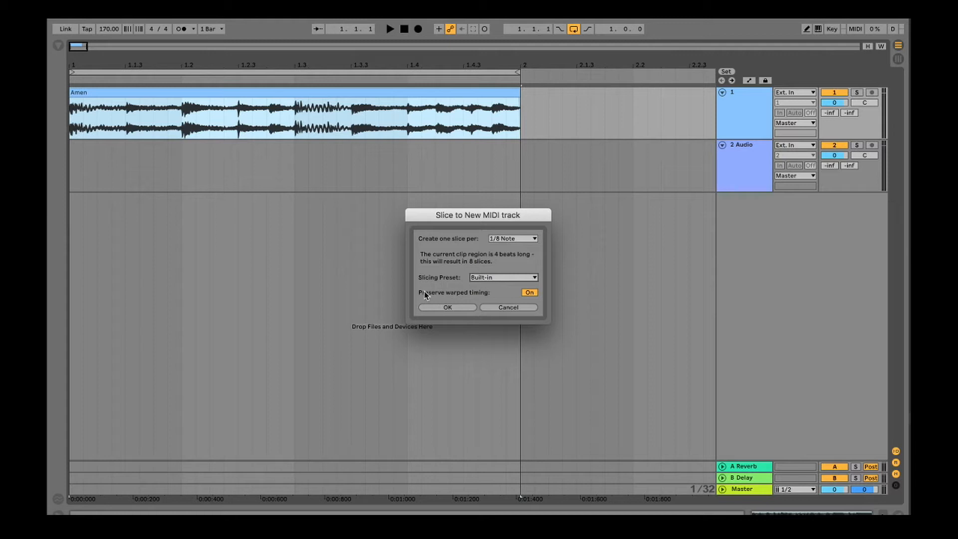
pyautogui.moveTo(464, 271)
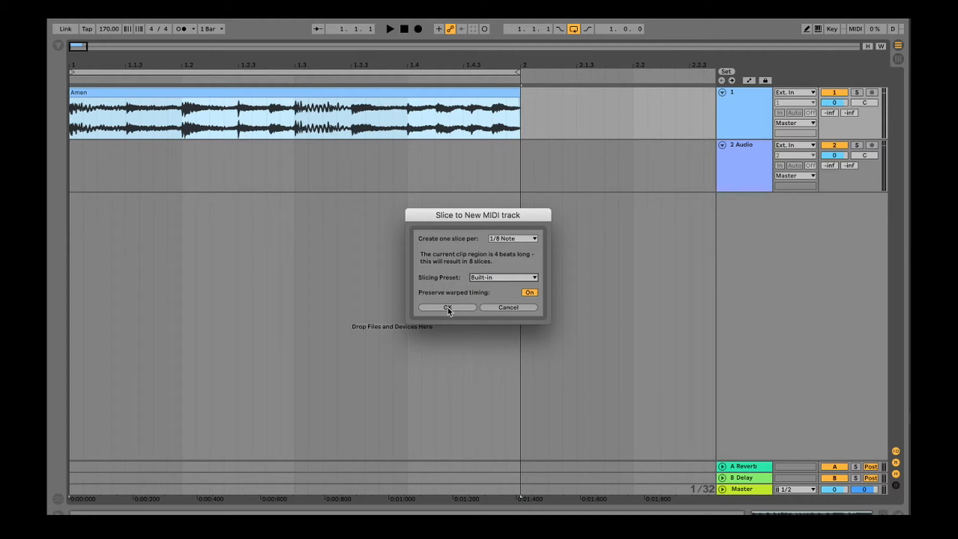
pyautogui.click(447, 308)
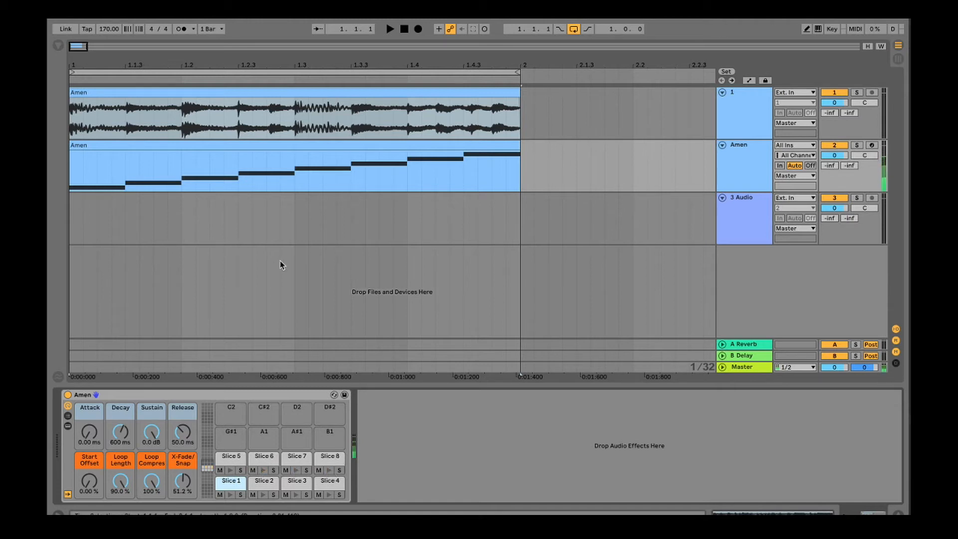
# Rework the sliced Amen MIDI clip's notes into a rearranged beat.
pyautogui.click(390, 28)
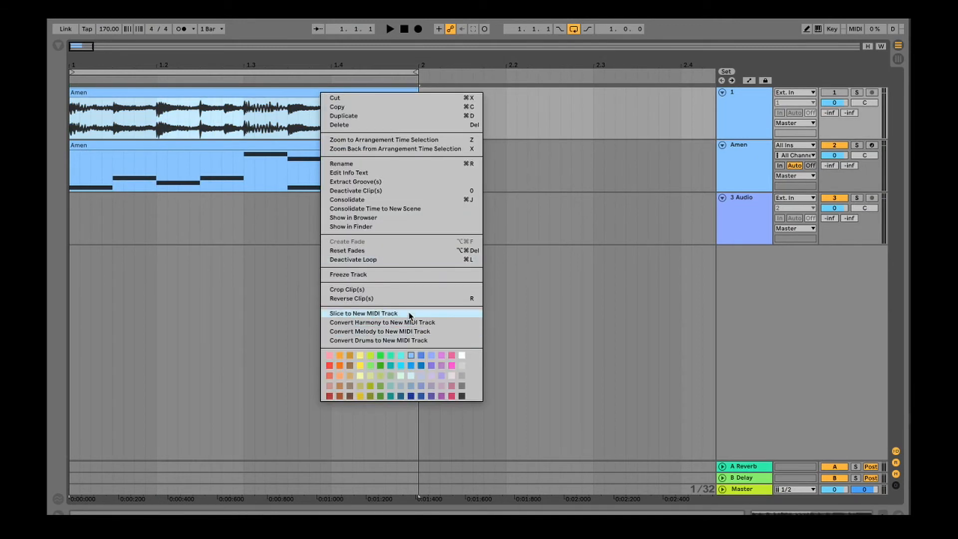
# Slice the Amen clip to a new MIDI track with one slice per Transient.
pyautogui.click(363, 313)
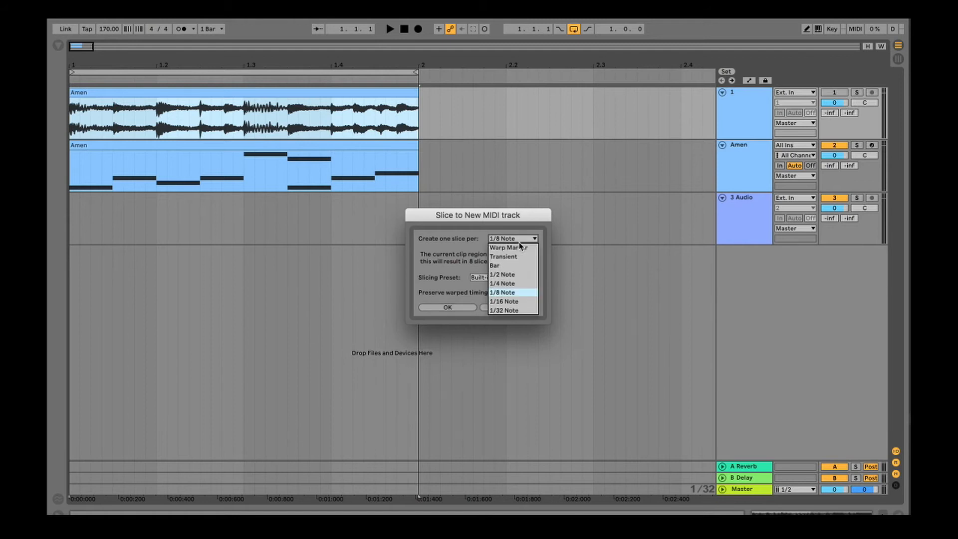
pyautogui.moveTo(518, 258)
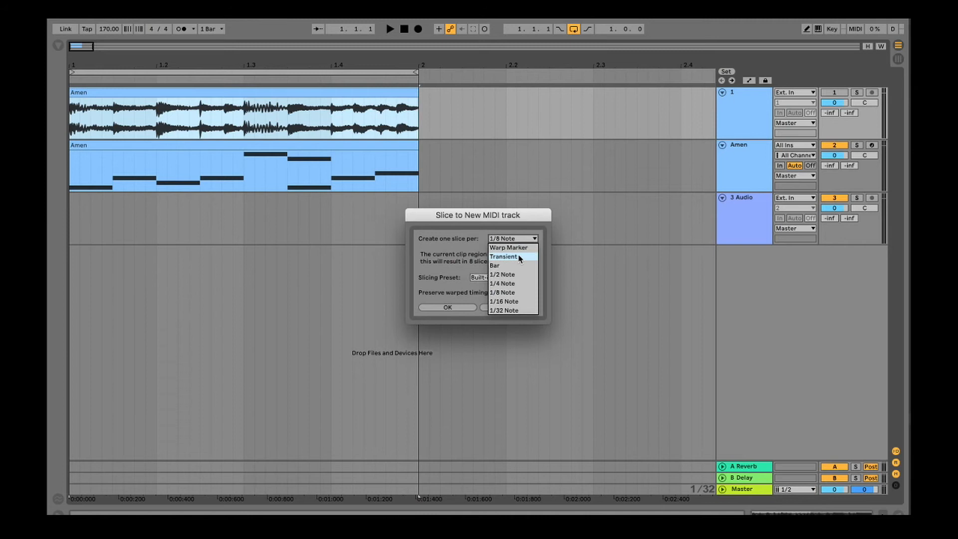
pyautogui.click(507, 256)
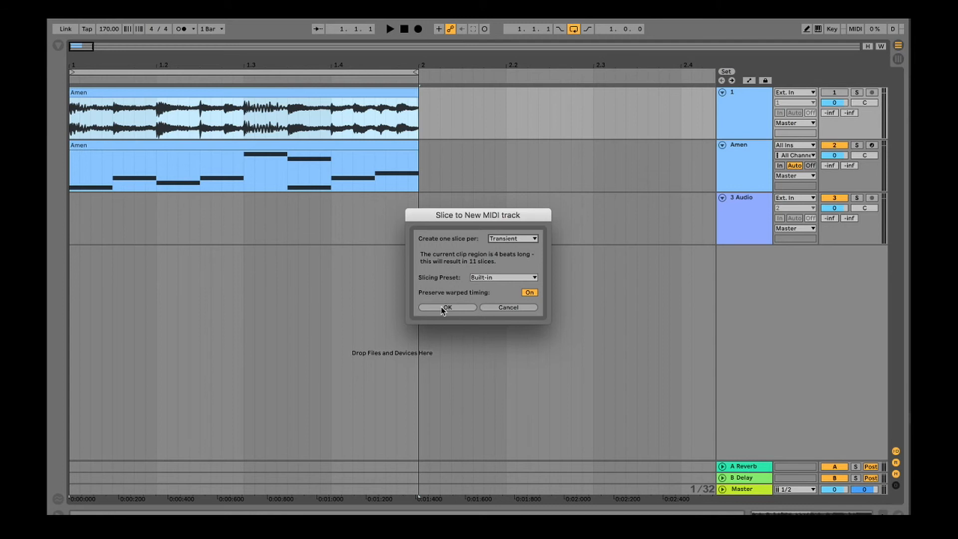
pyautogui.click(447, 308)
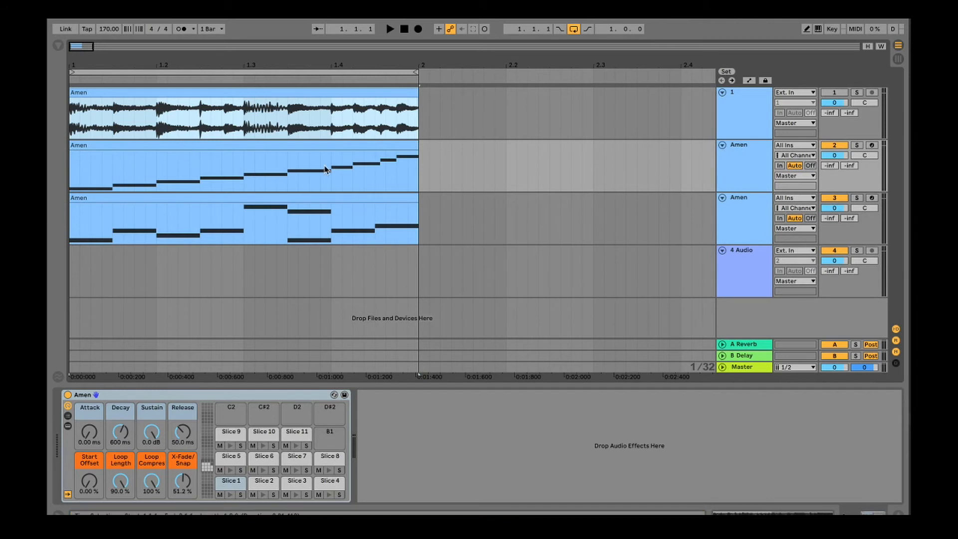
pyautogui.moveTo(176, 148)
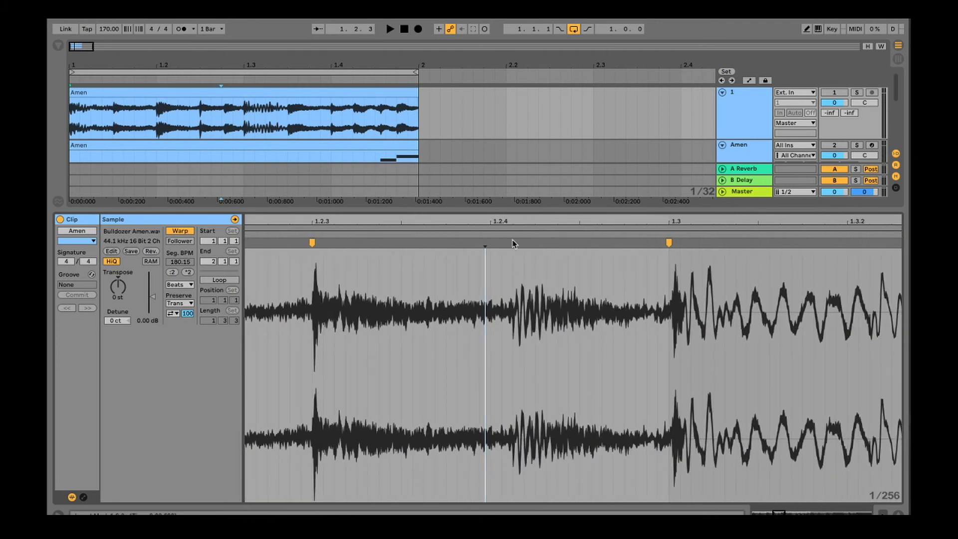
# Drag a warp marker onto a drum hit in the Amen waveform.
pyautogui.moveTo(484, 243); pyautogui.dragTo(490, 243)
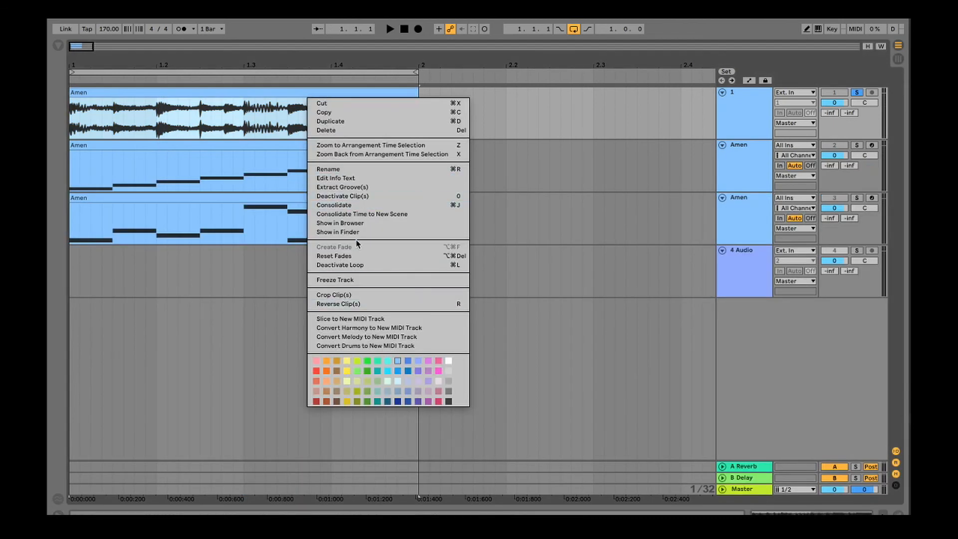
# Slice the Amen clip into a twelve-slice MIDI track, then expand and solo it.
pyautogui.click(350, 319)
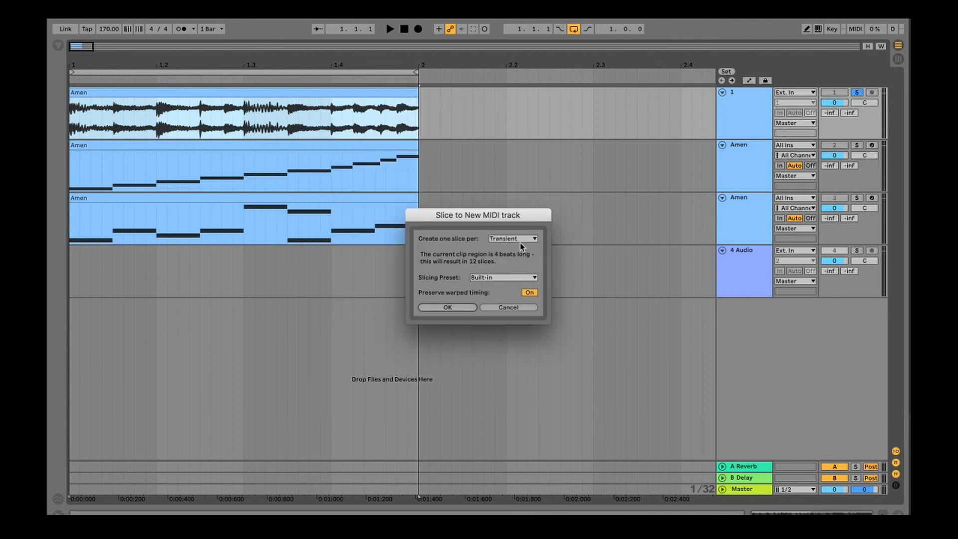
pyautogui.click(447, 307)
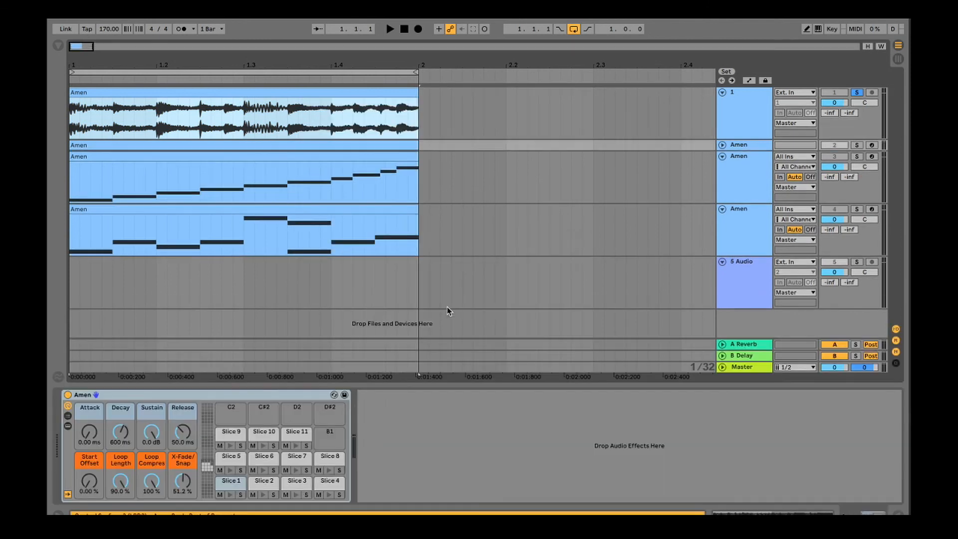
pyautogui.click(721, 144)
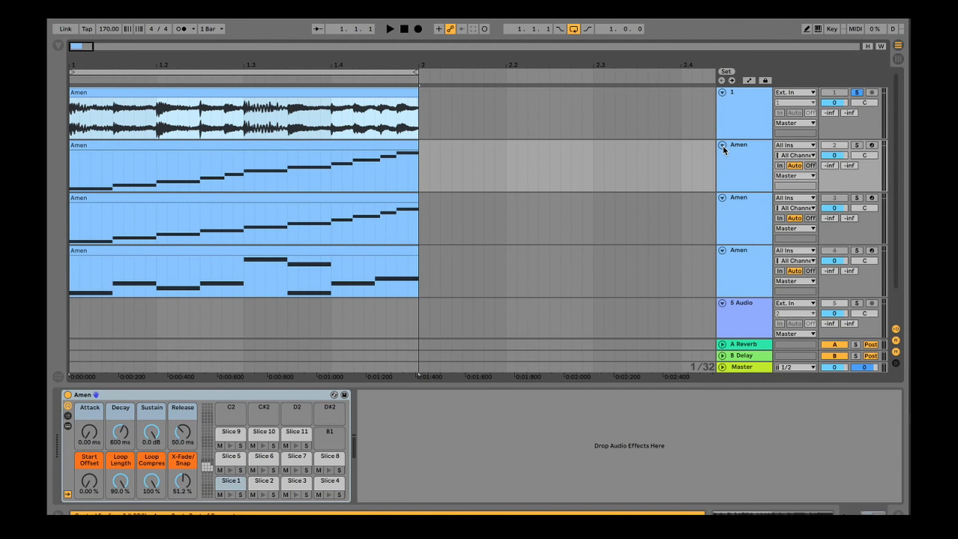
pyautogui.click(857, 145)
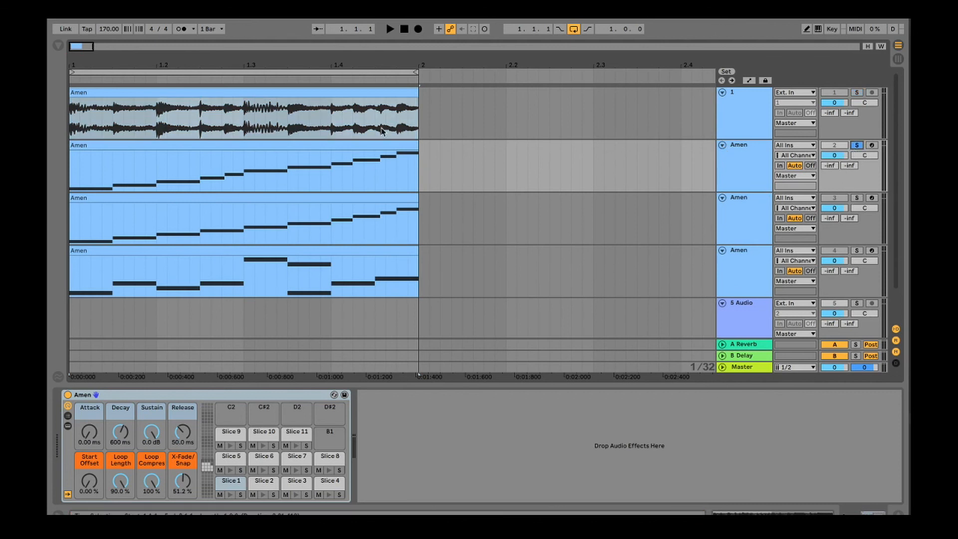